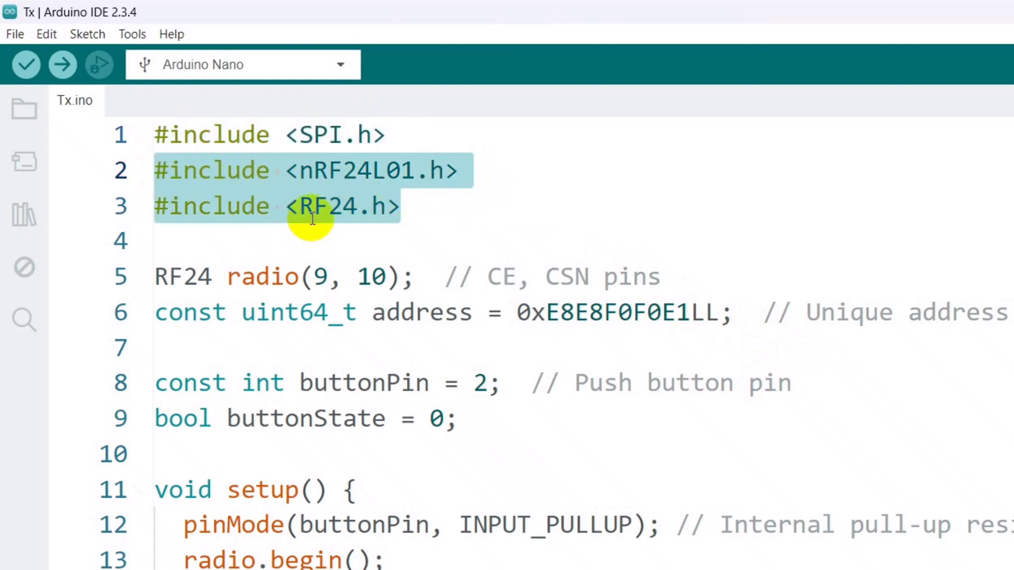
pyautogui.moveTo(24, 210)
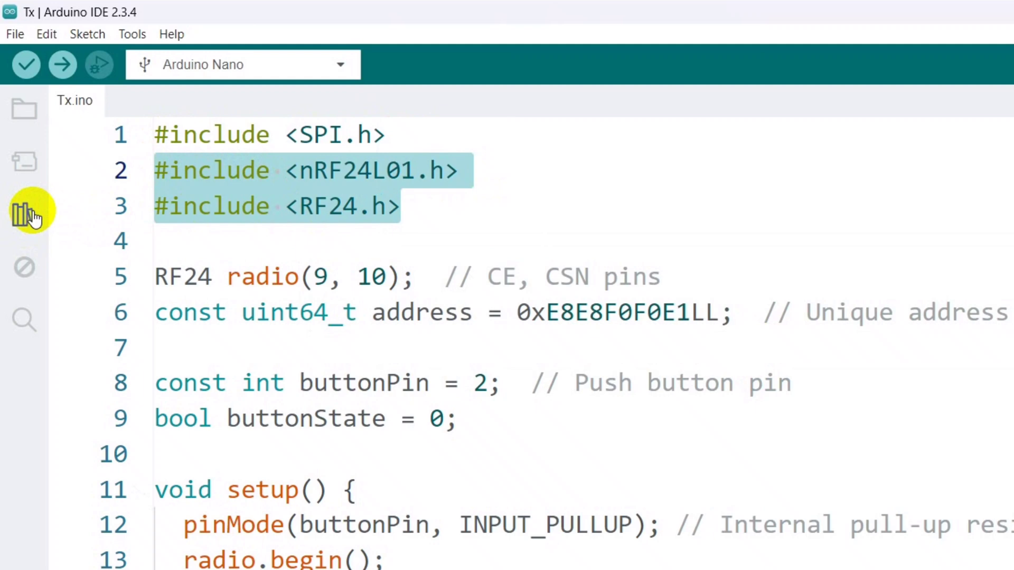
# Step: Search the Library Manager for 'RF' to locate the nRF24L01 library used by the sketch
pyautogui.click(24, 213)
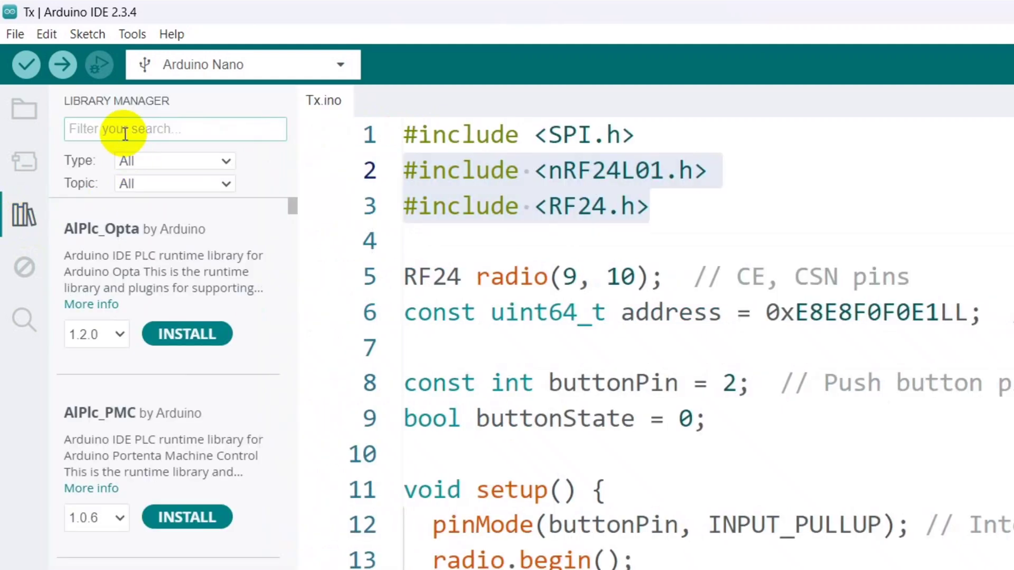
pyautogui.write('RF')
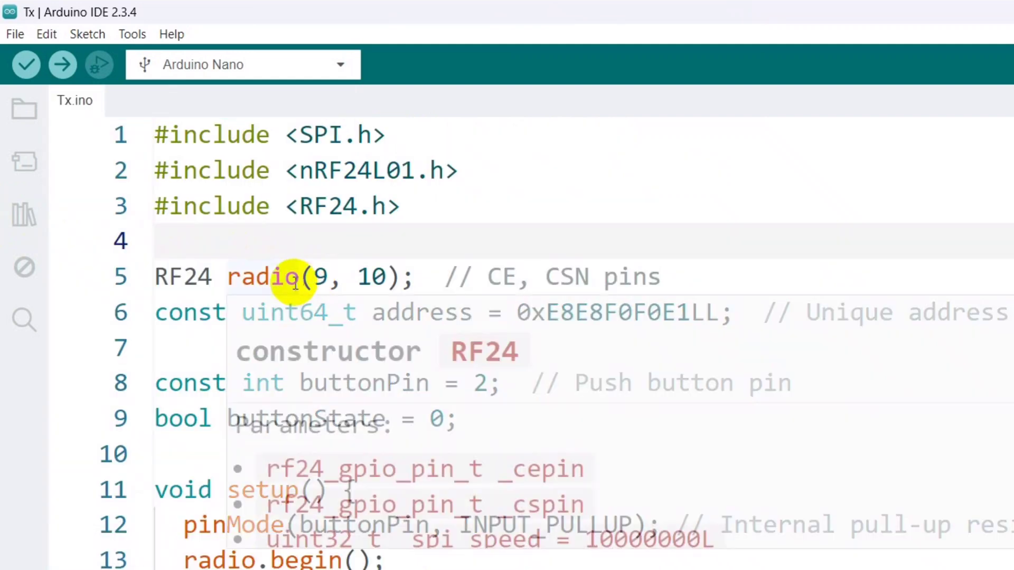
pyautogui.click(291, 277)
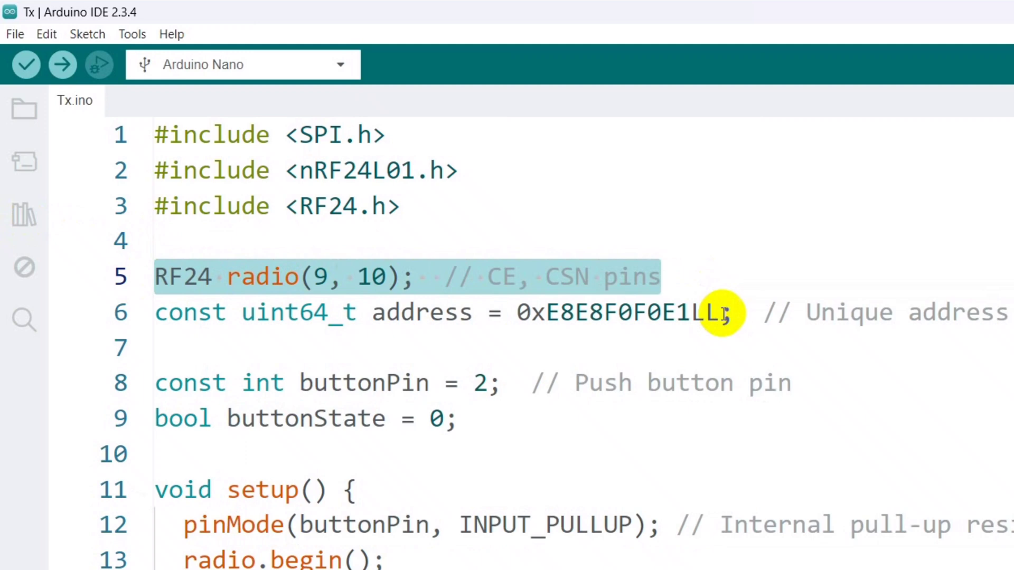
# Step: Review the Tx setup code: the unique pipe address, buttonState declaration, radio.begin and RF24_PA_LOW power level
pyautogui.doubleClick(621, 313)
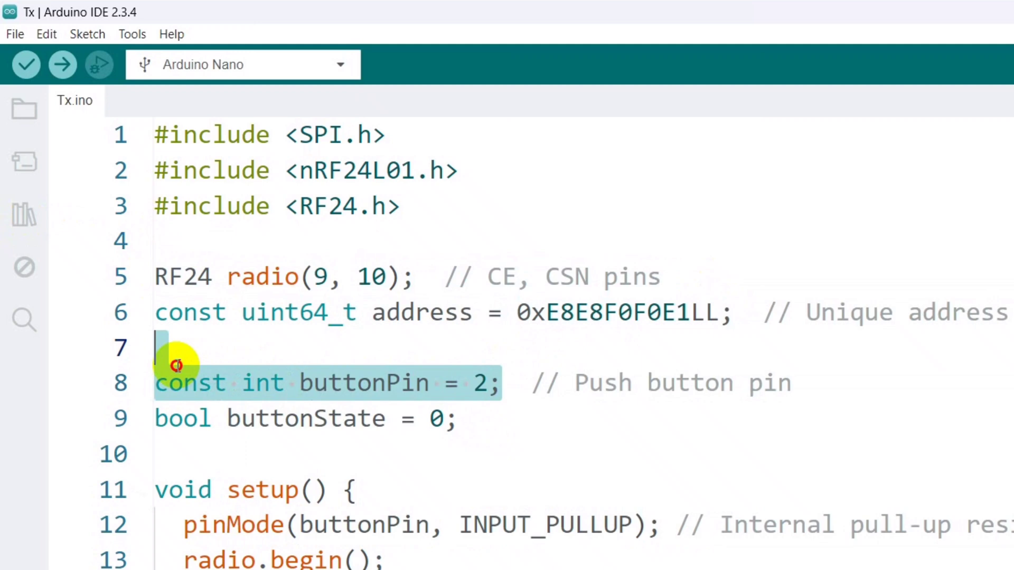
pyautogui.click(269, 418)
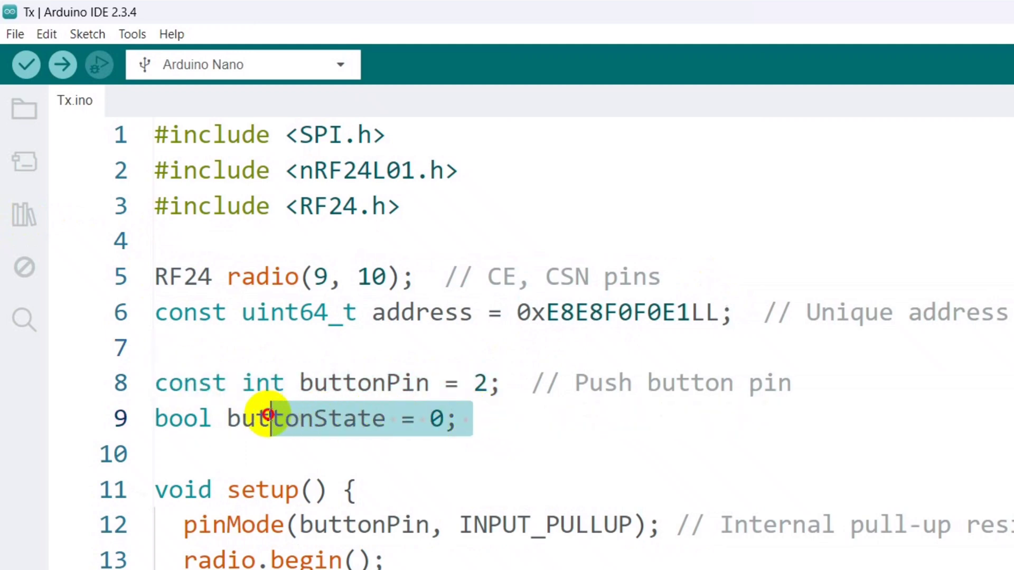
pyautogui.scroll(-3)
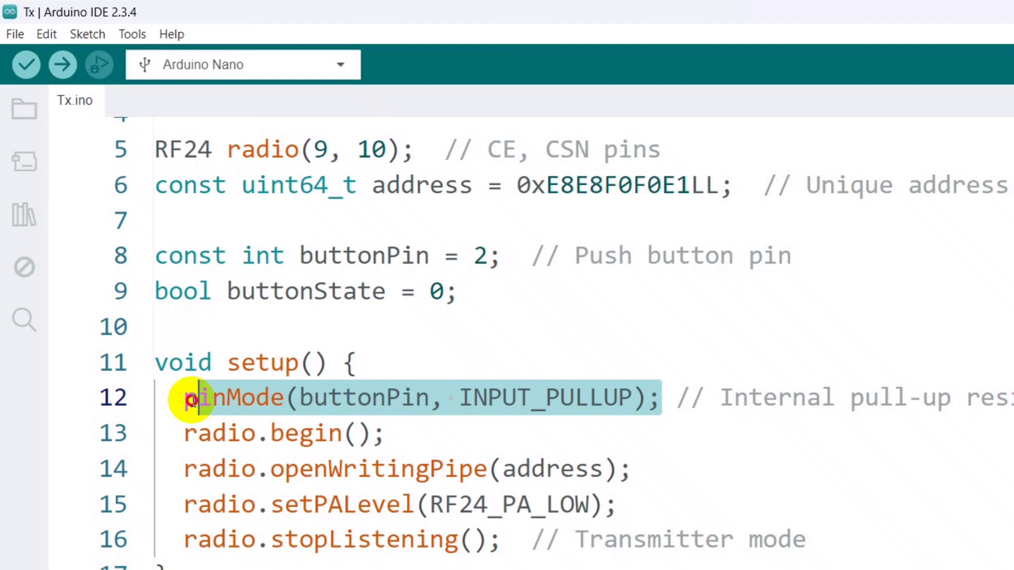
pyautogui.moveTo(393, 433)
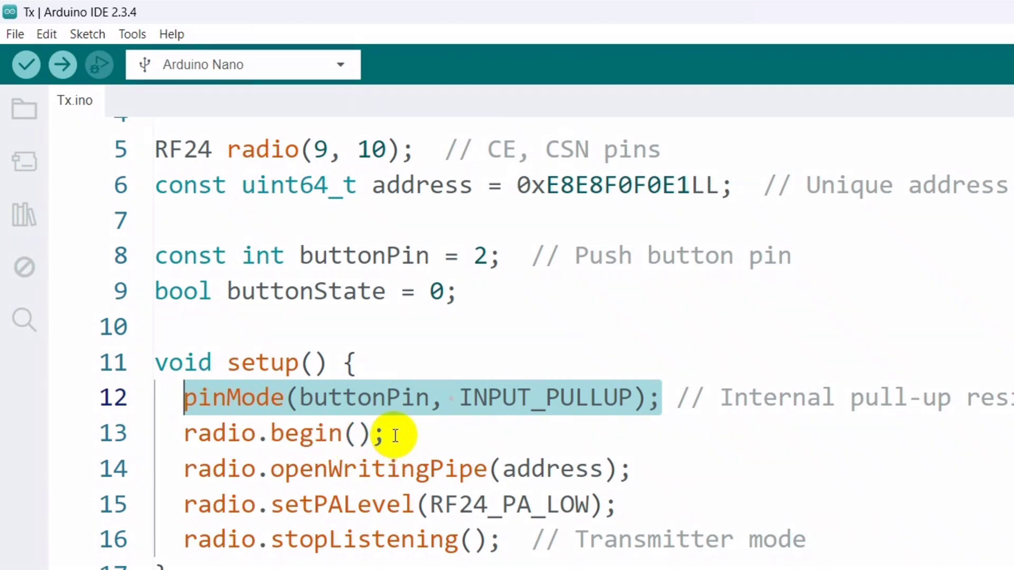
pyautogui.click(384, 433)
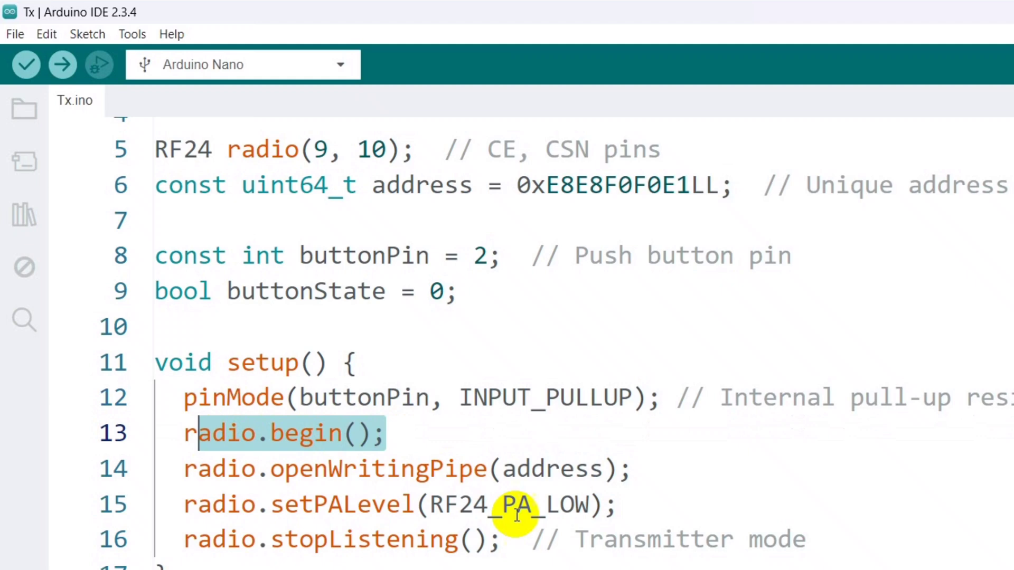
pyautogui.click(195, 469)
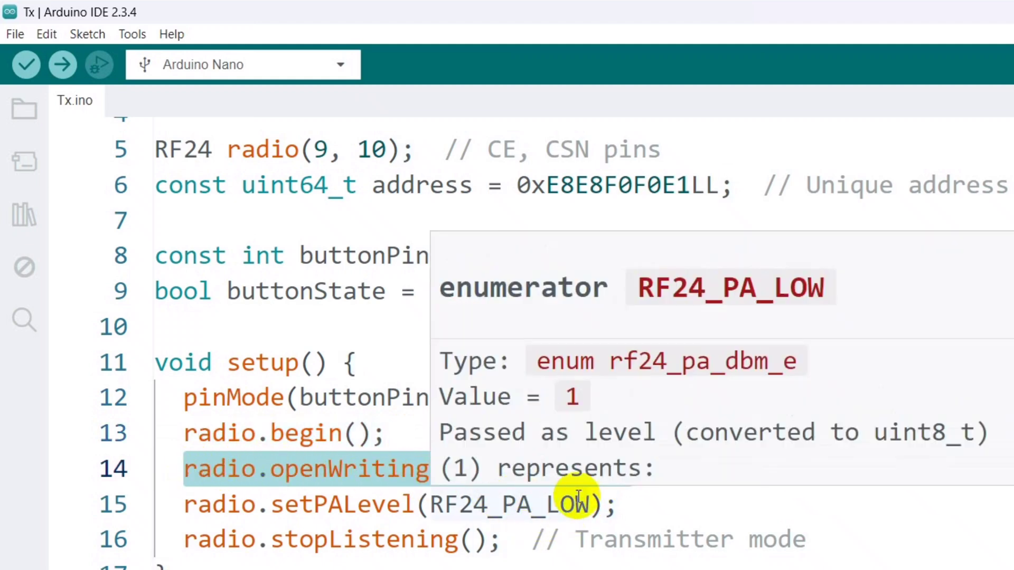
pyautogui.click(184, 441)
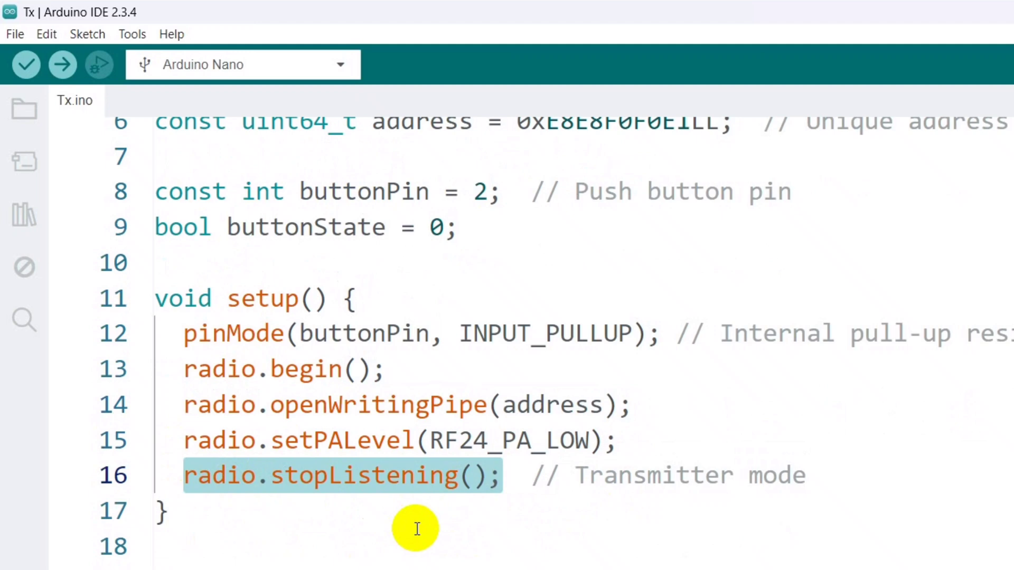
# Step: Review the loop code where digitalRead fills buttonState and the value is transmitted
pyautogui.scroll(-3)
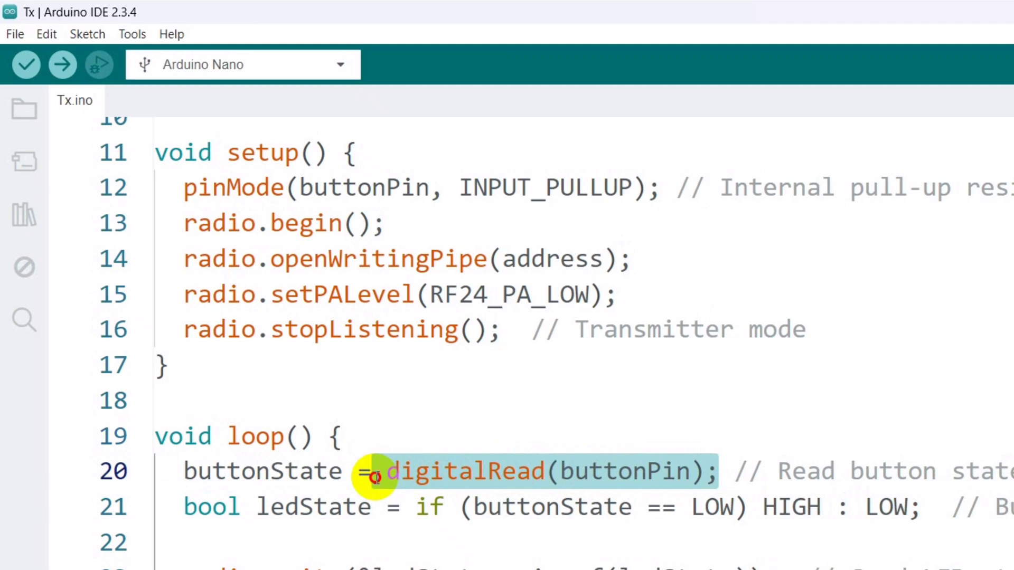
pyautogui.doubleClick(263, 471)
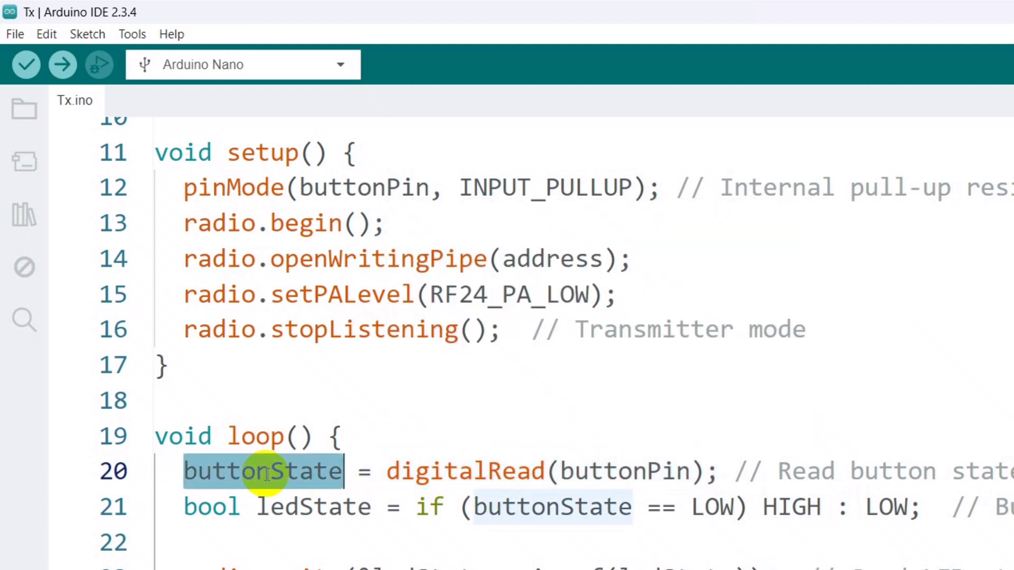
pyautogui.doubleClick(552, 507)
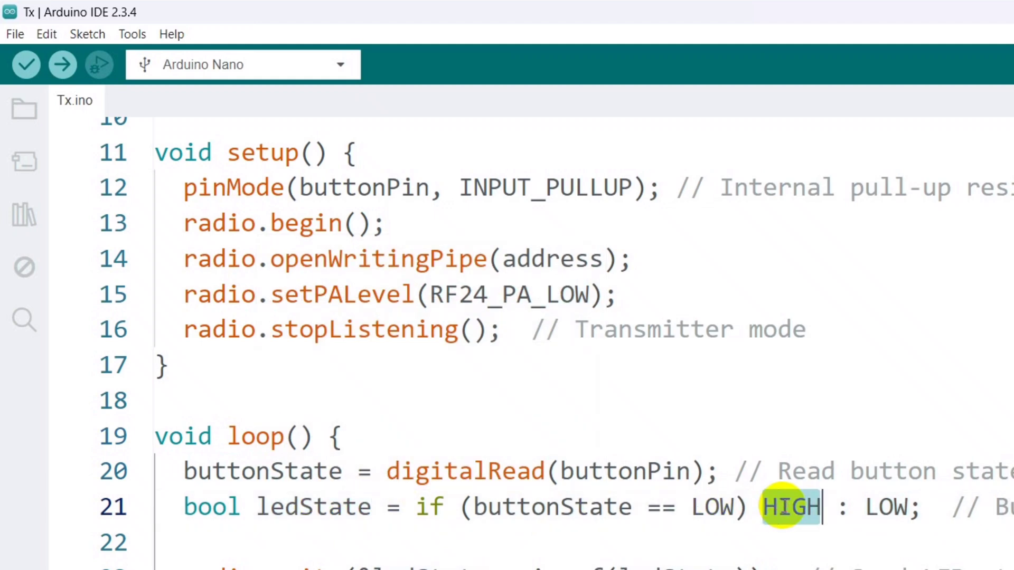
pyautogui.scroll(-3)
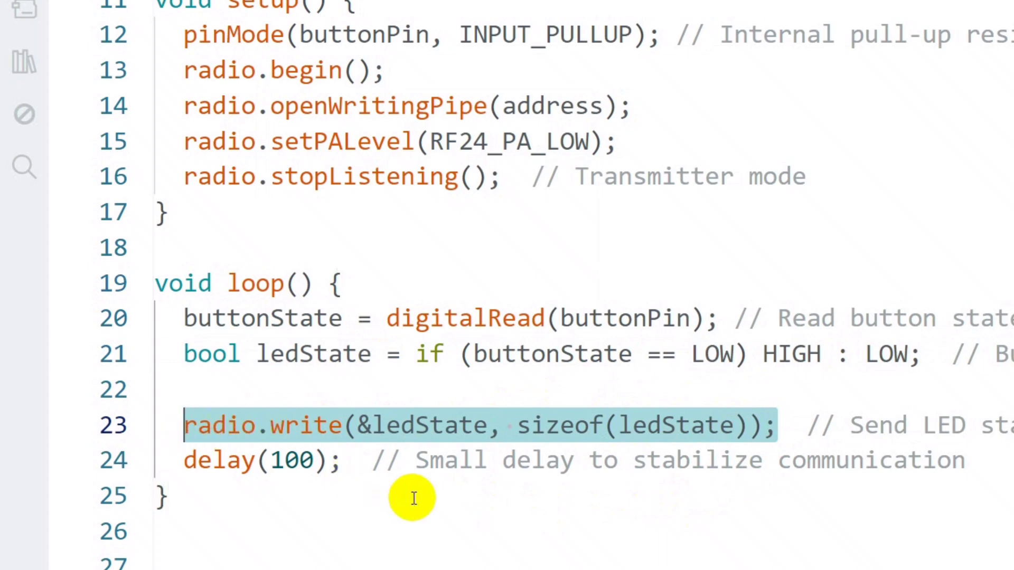
pyautogui.moveTo(362, 459)
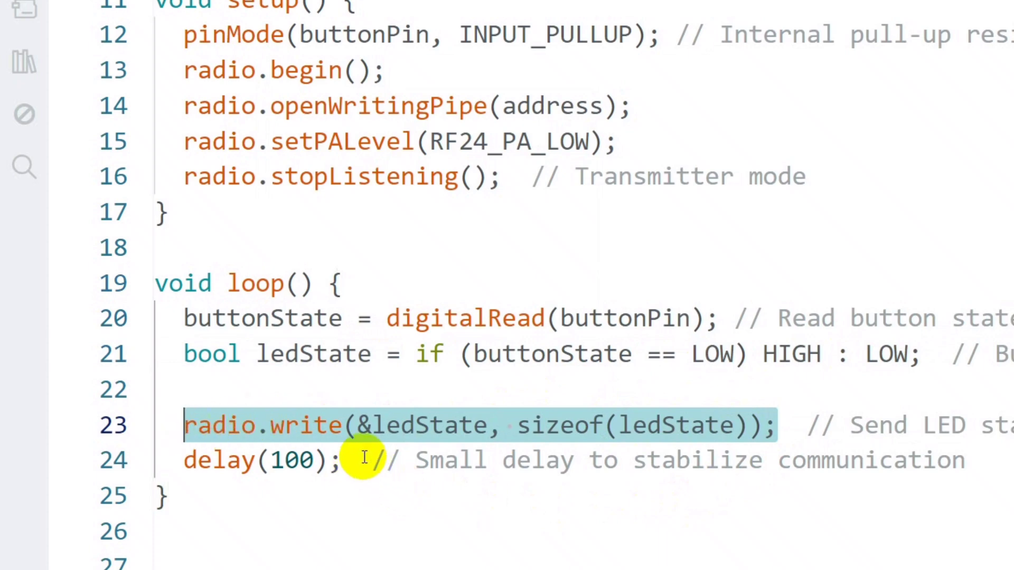
pyautogui.click(259, 461)
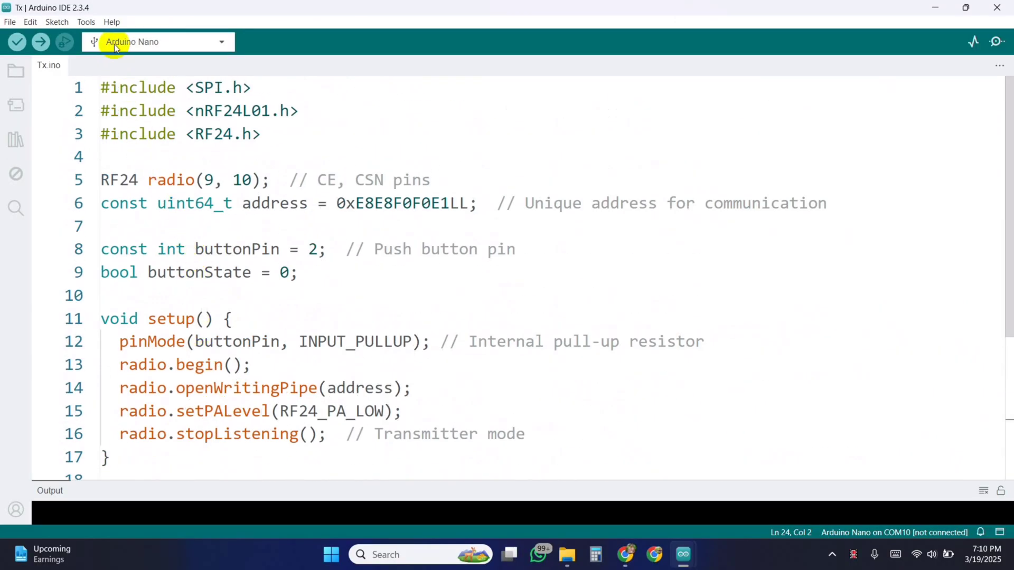
# Step: Keep ATmega328P as the Nano's processor on COM9 and upload Tx.ino
pyautogui.click(85, 21)
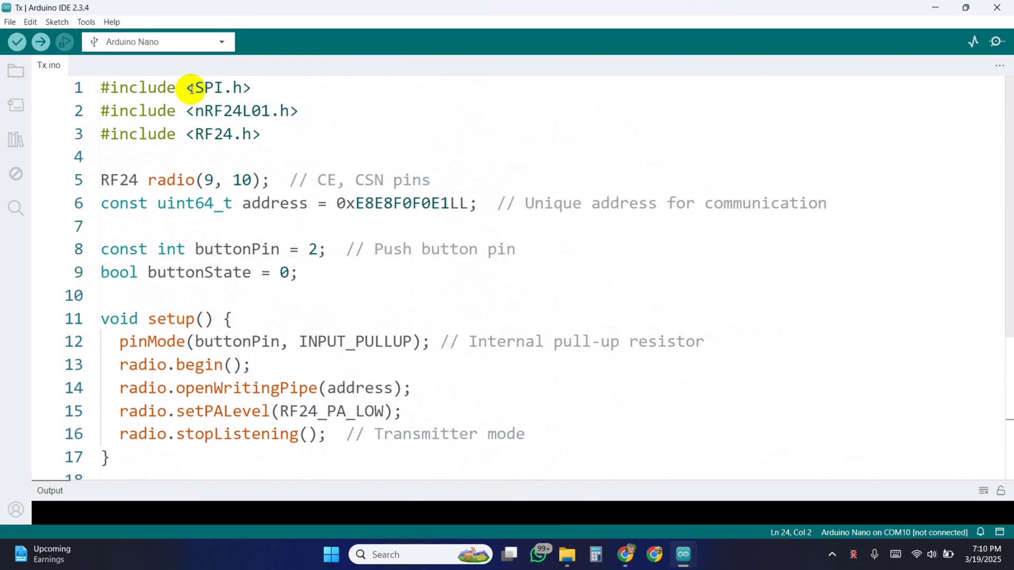
pyautogui.click(127, 232)
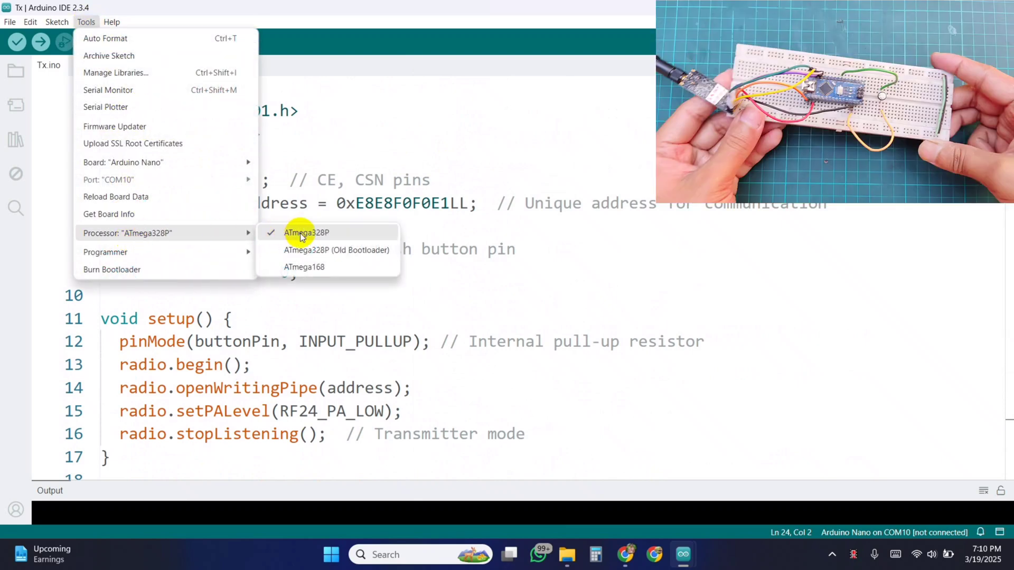
pyautogui.click(306, 233)
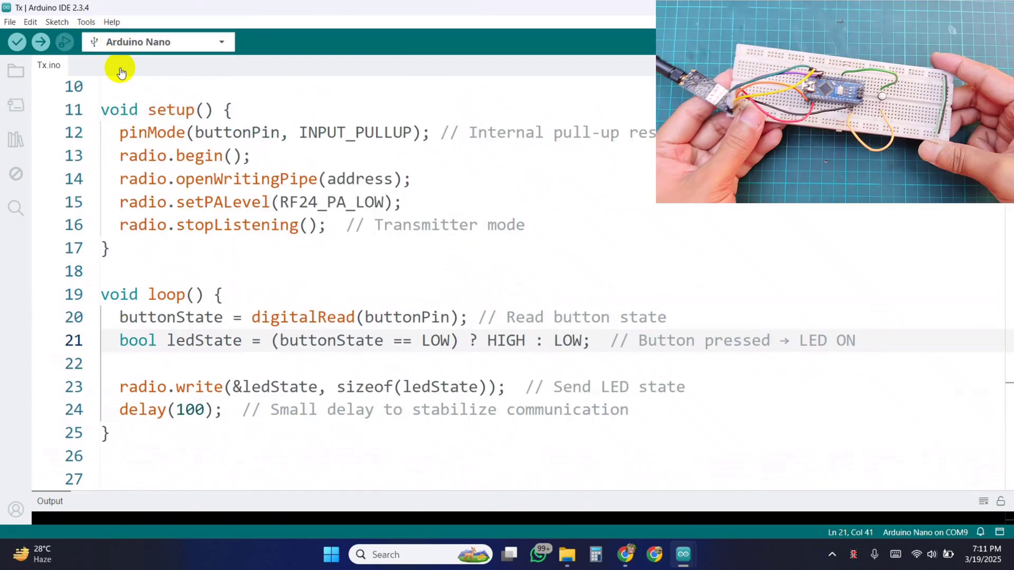
pyautogui.click(17, 41)
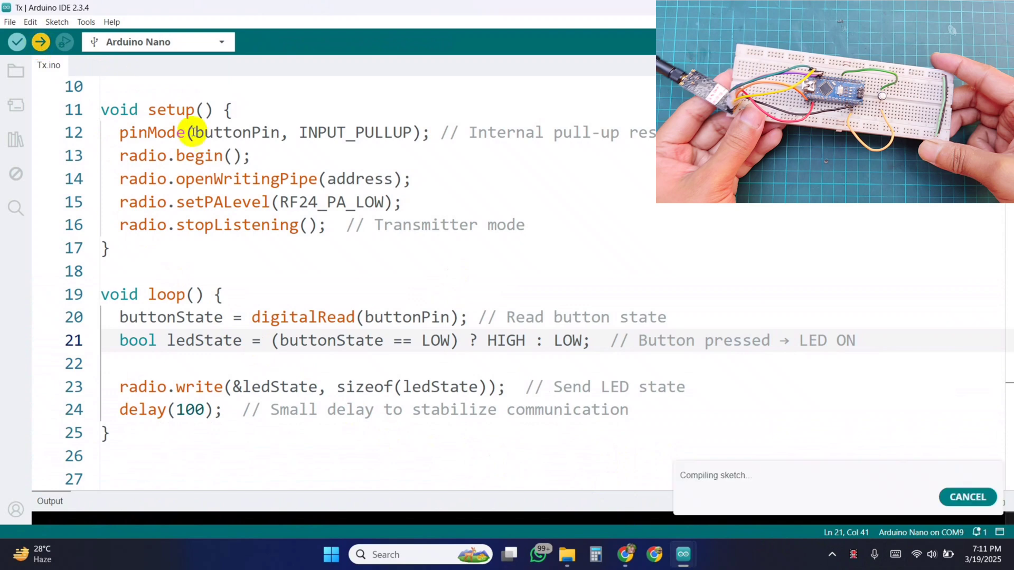
pyautogui.moveTo(511, 414)
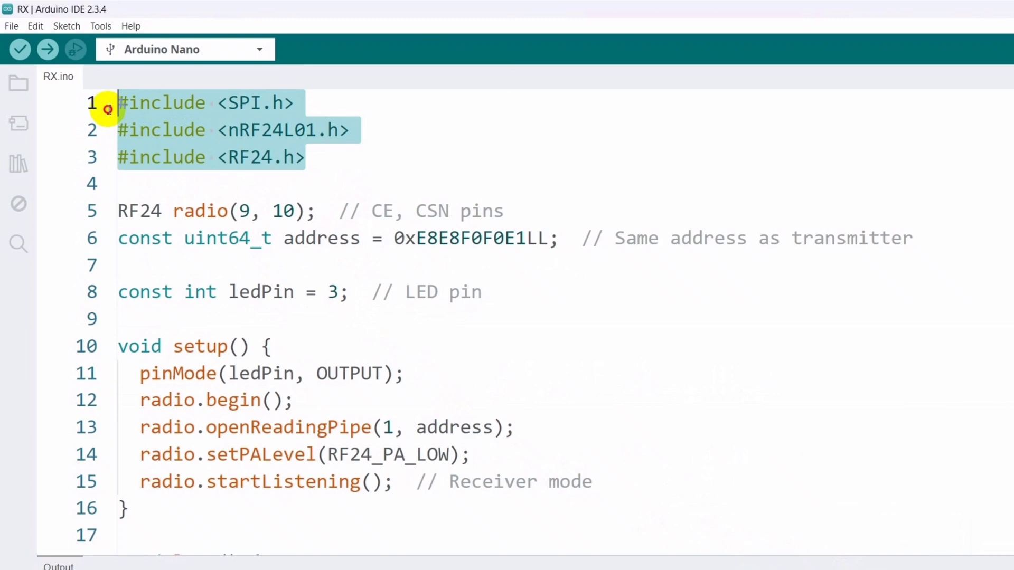
pyautogui.moveTo(257, 191)
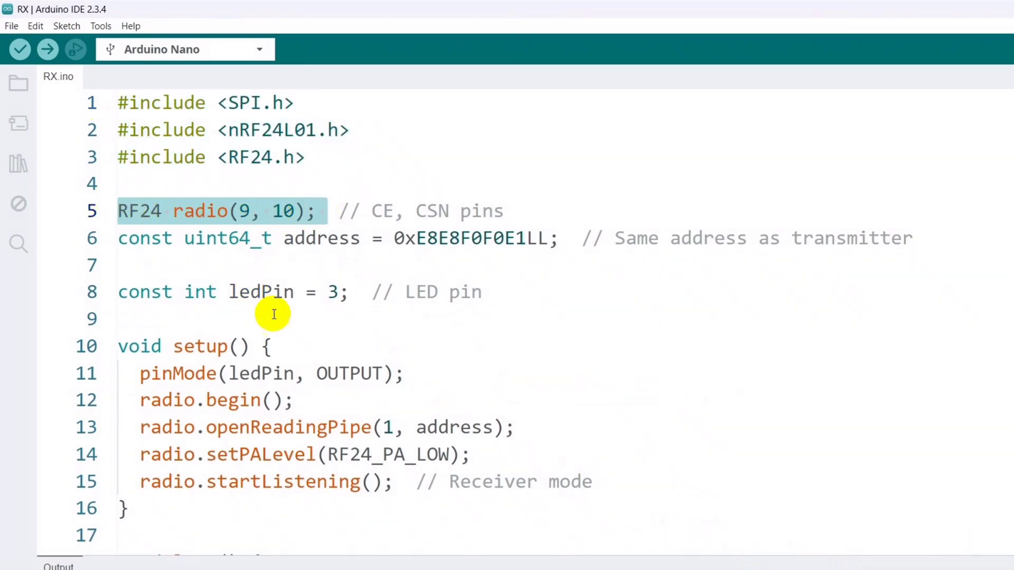
pyautogui.doubleClick(469, 238)
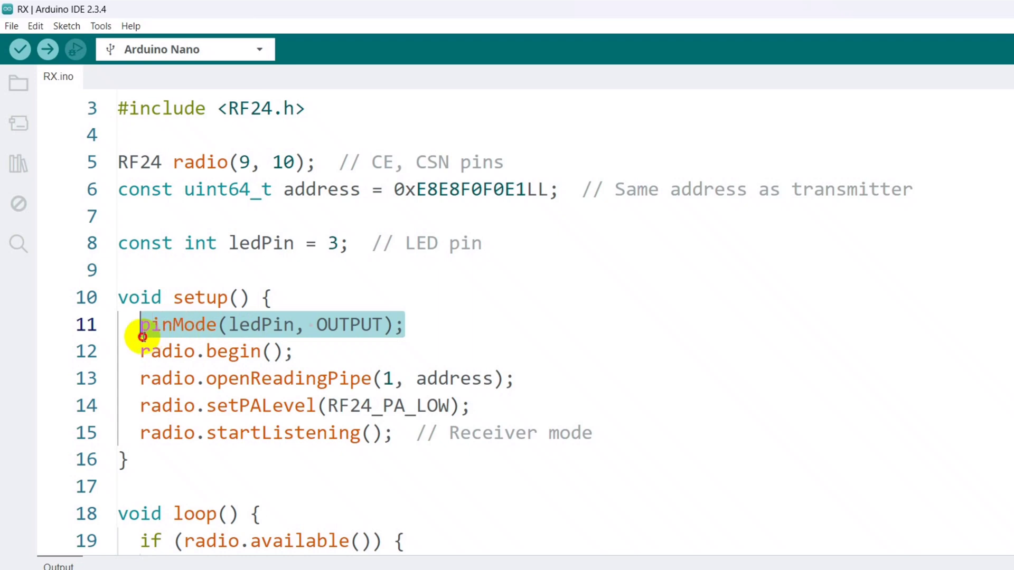
pyautogui.moveTo(295, 356)
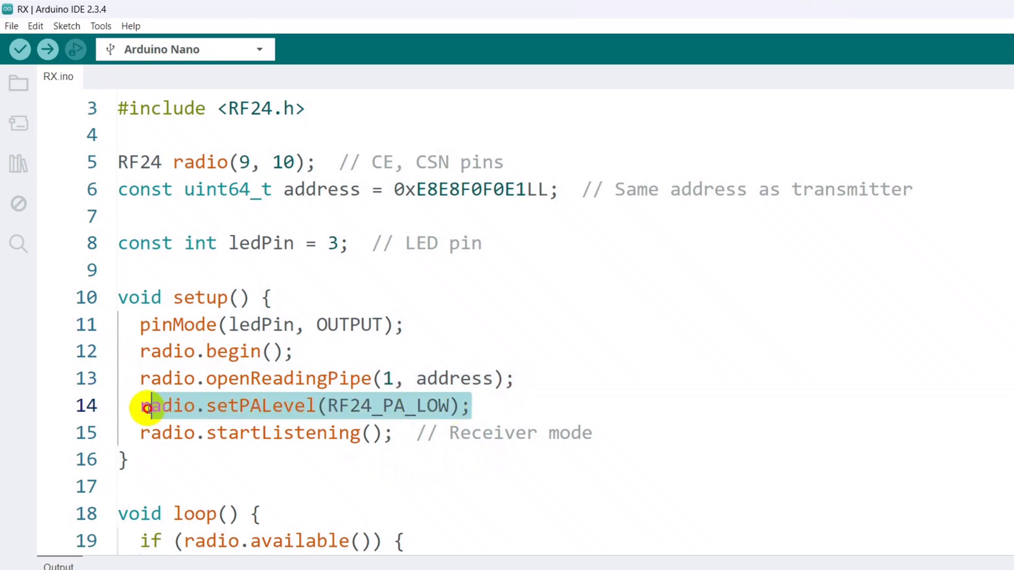
pyautogui.scroll(-3)
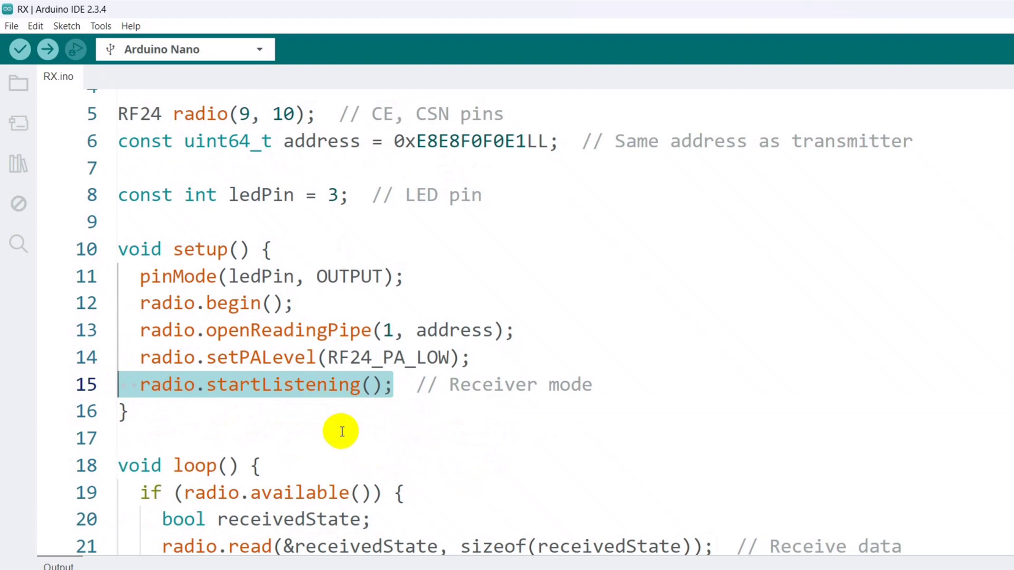
pyautogui.doubleClick(566, 384)
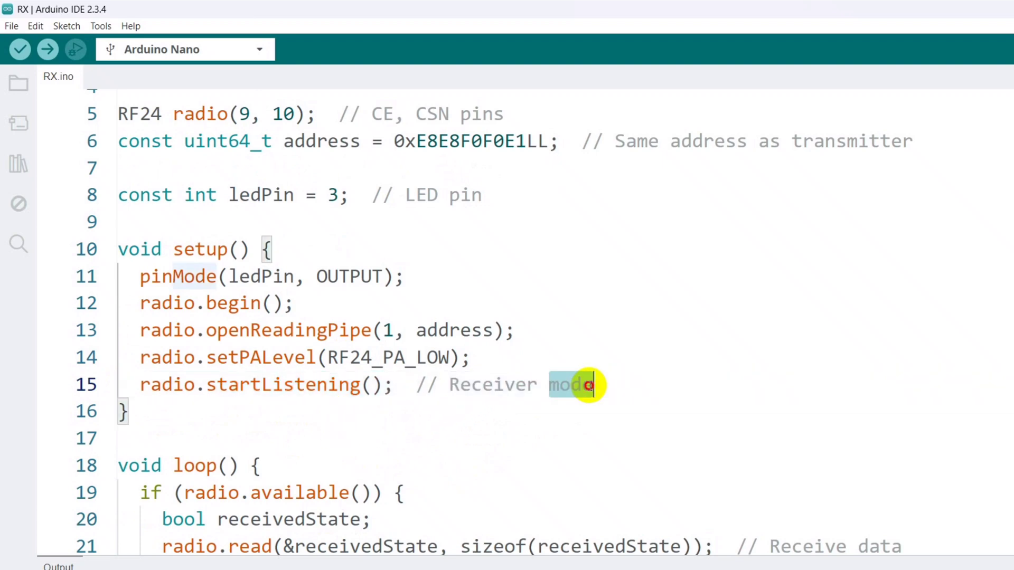
pyautogui.scroll(-3)
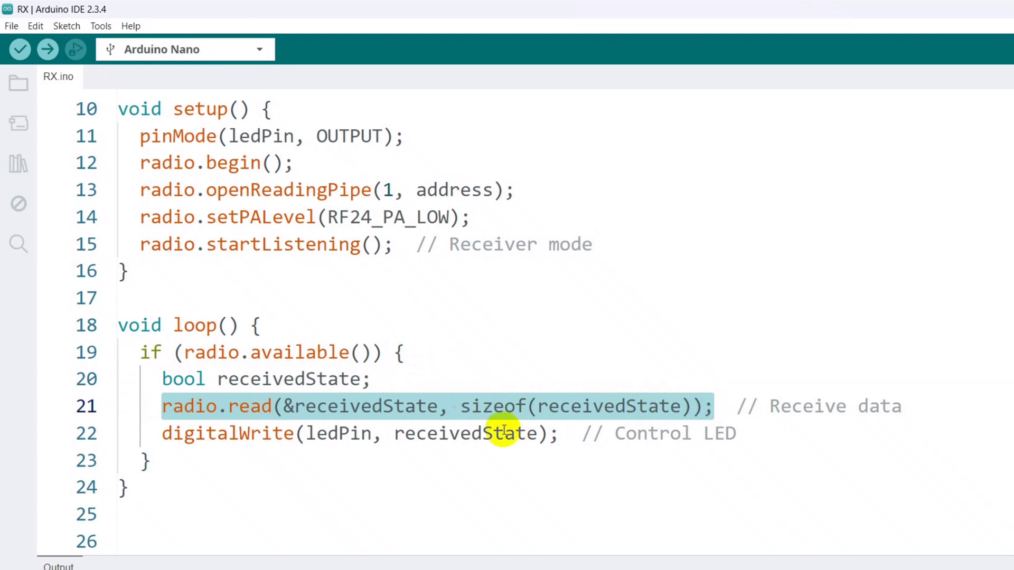
pyautogui.moveTo(167, 433)
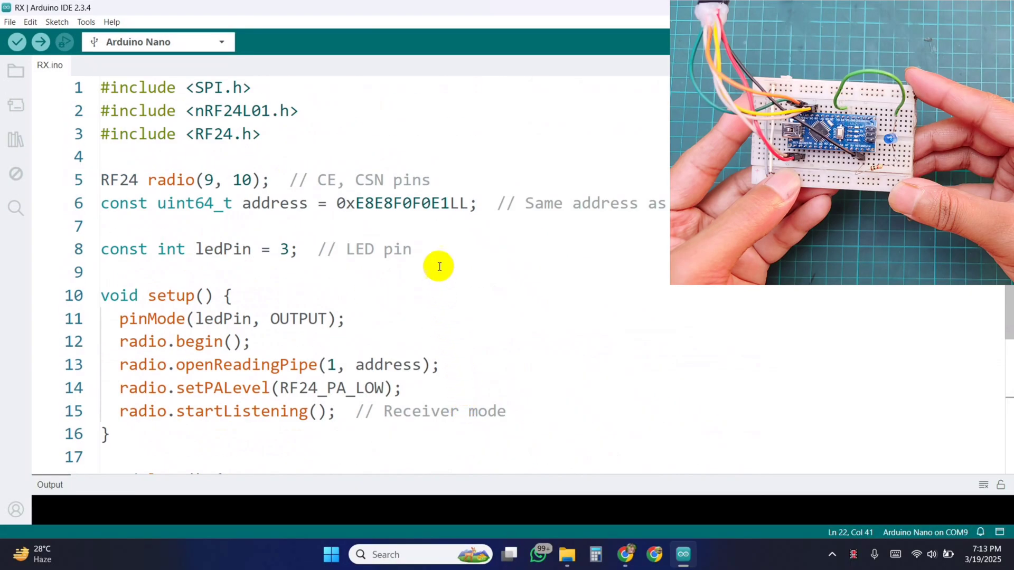
pyautogui.moveTo(128, 64)
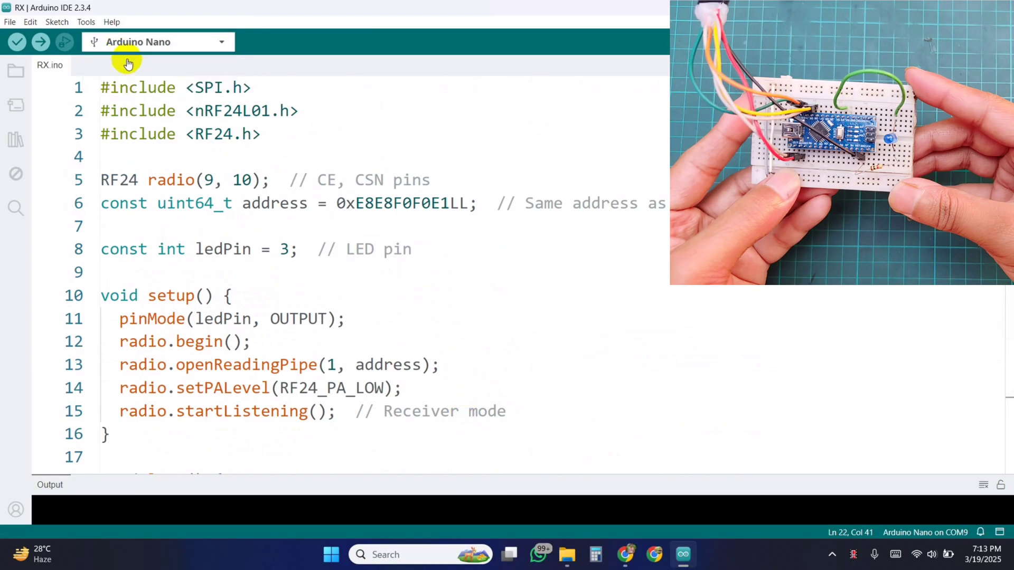
# Step: Upload RX.ino to the Nano on COM9
pyautogui.click(39, 41)
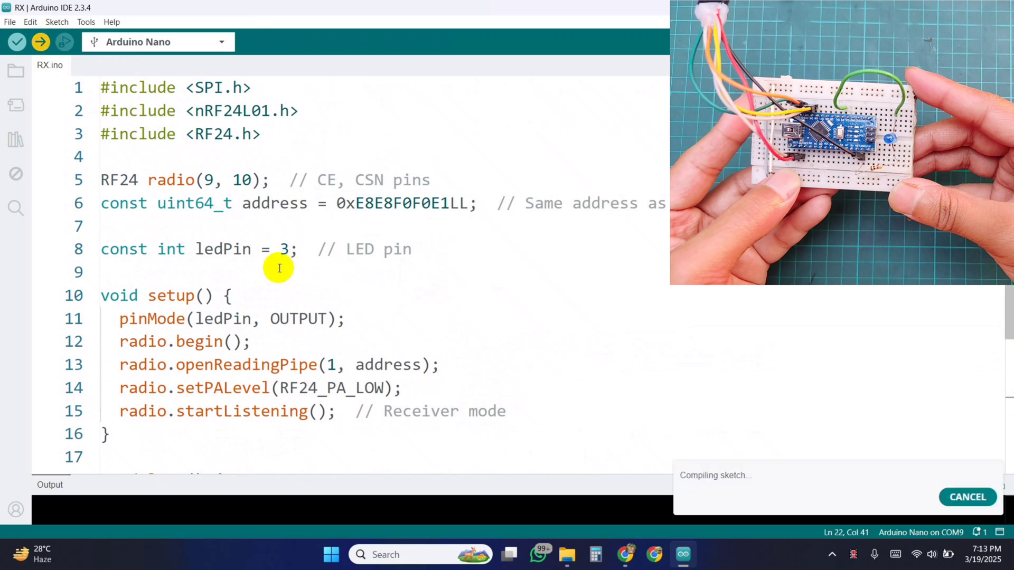
pyautogui.moveTo(279, 276)
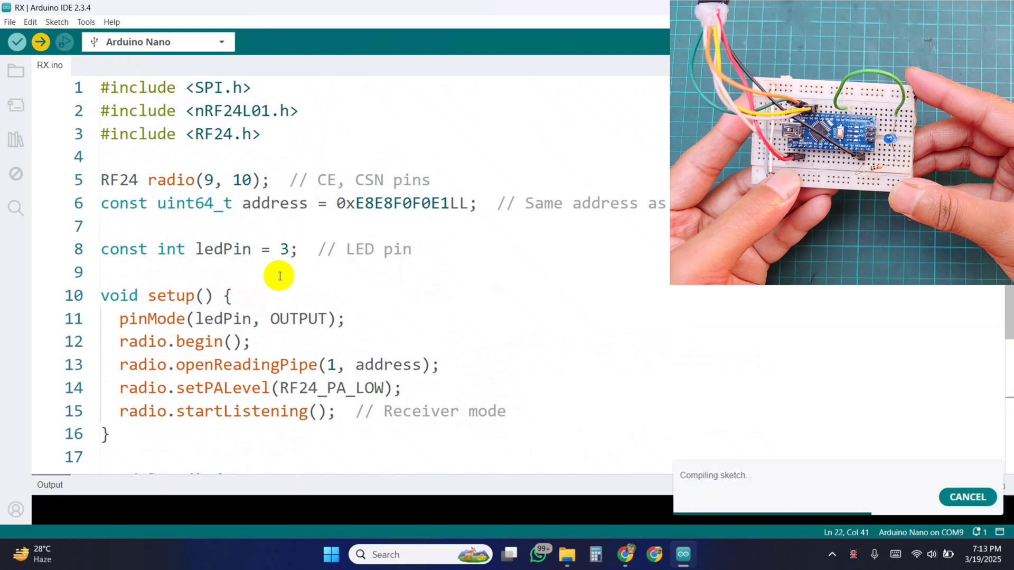